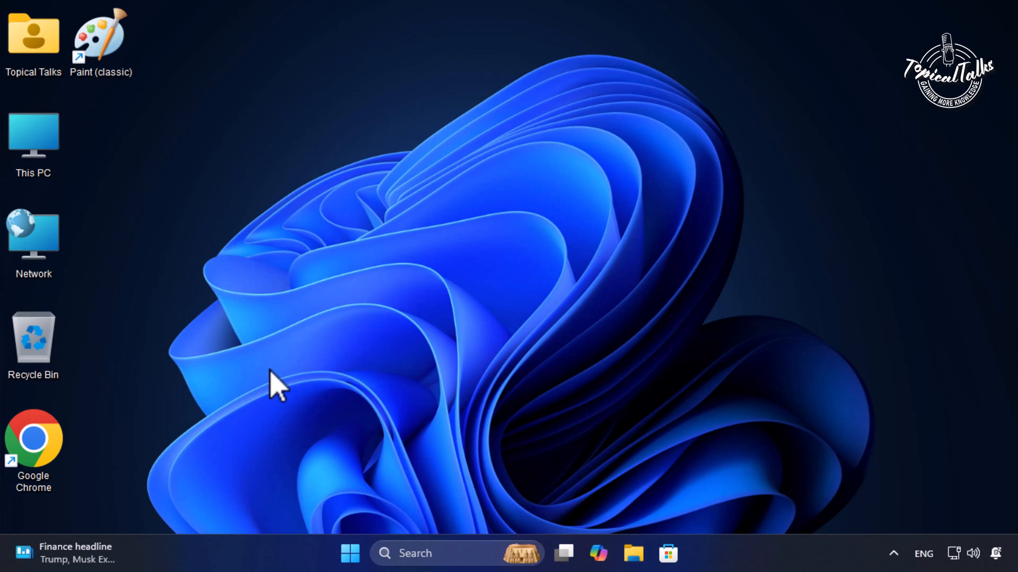
{"action": "mouse_move", "coordinate": [318, 380]}
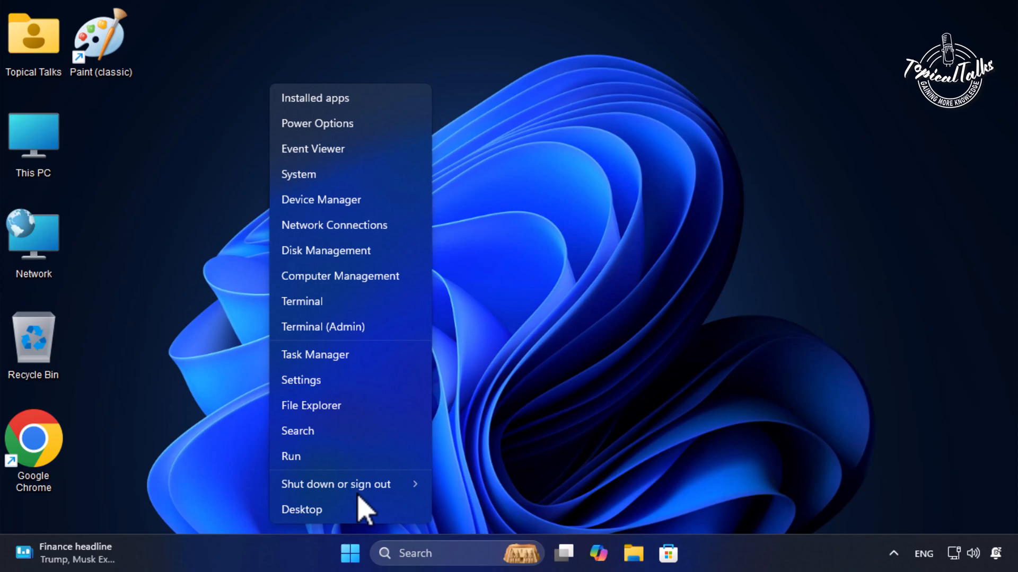
Start an administrator Terminal session to add the CLSID InprocServer32 registry key.
{"action": "left_click", "coordinate": [302, 509]}
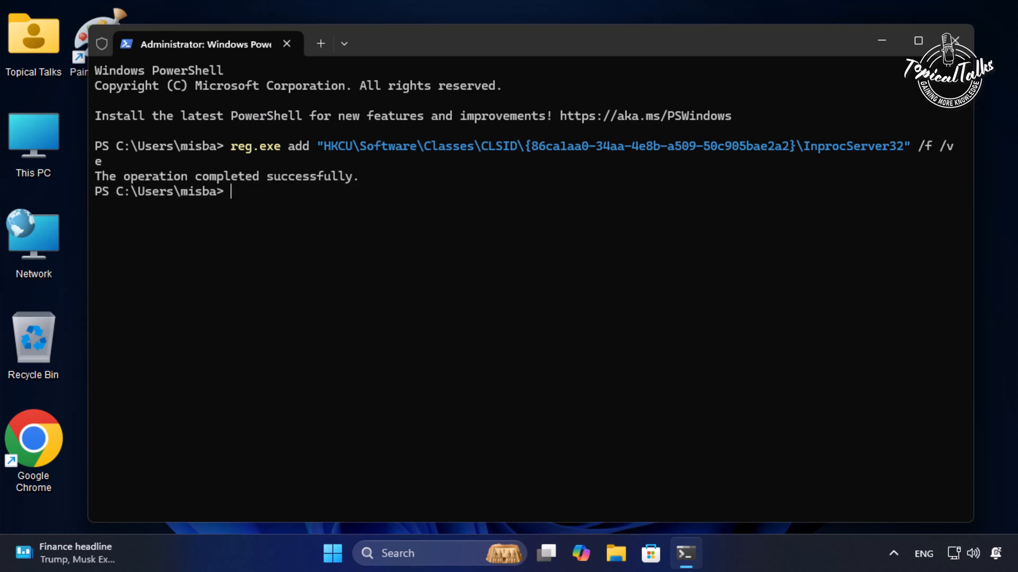
Restart Windows Explorer from Task Manager so the classic right-click menu takes effect.
{"action": "left_click", "coordinate": [951, 40]}
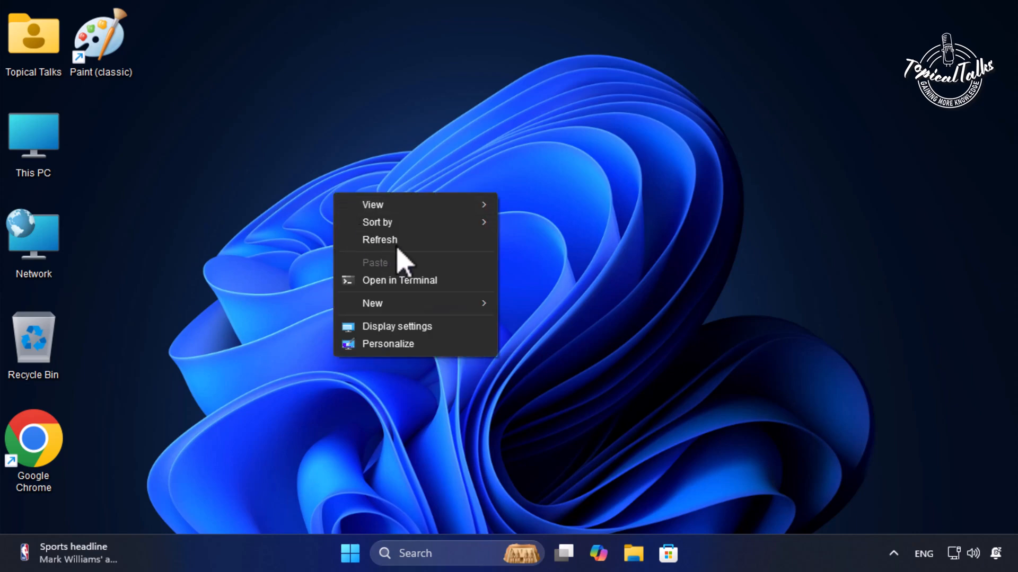
{"action": "mouse_move", "coordinate": [380, 240]}
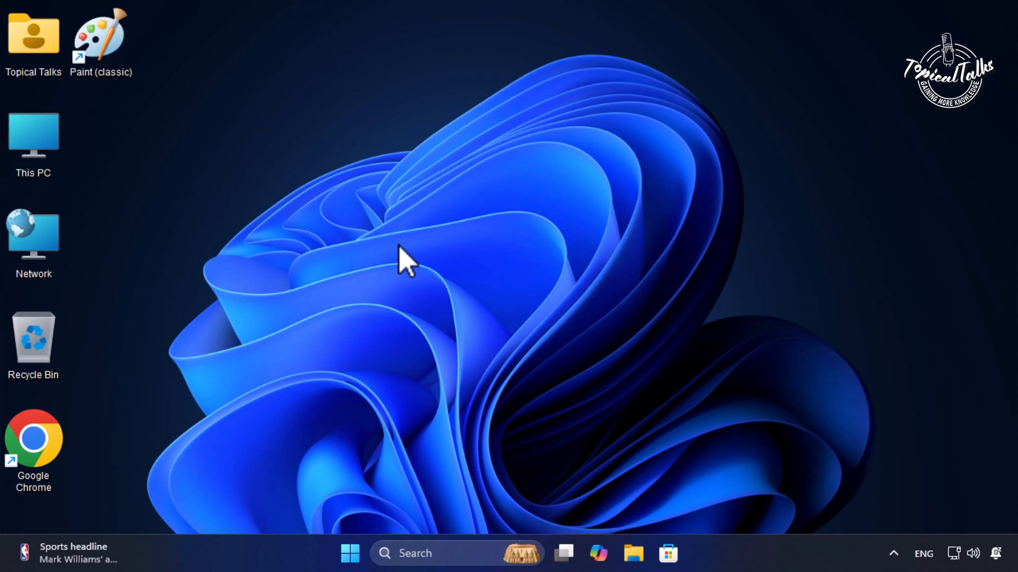
{"action": "mouse_move", "coordinate": [326, 527]}
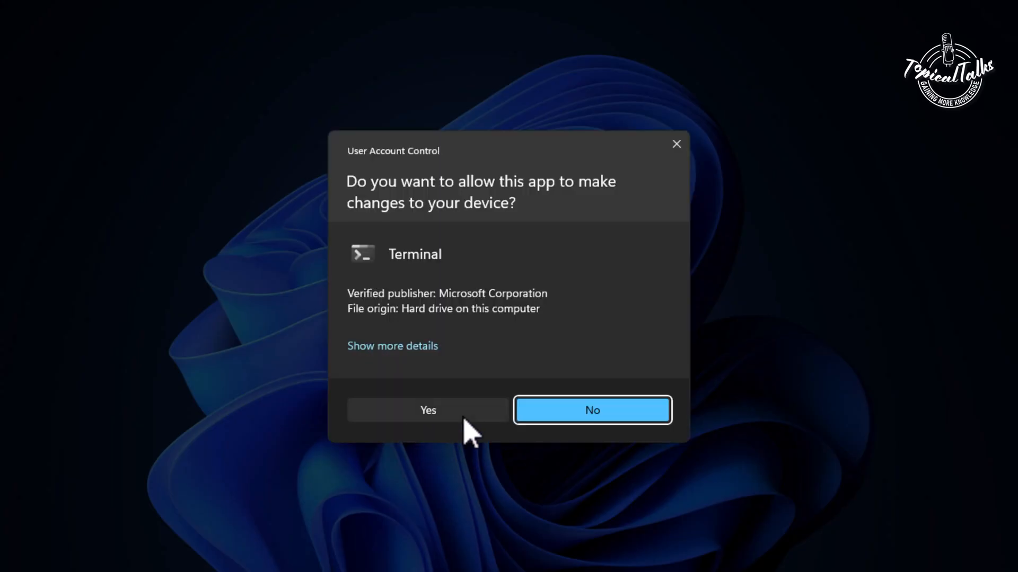
Approve the UAC prompt and enter the reg.exe delete command for the same CLSID key.
{"action": "left_click", "coordinate": [428, 411]}
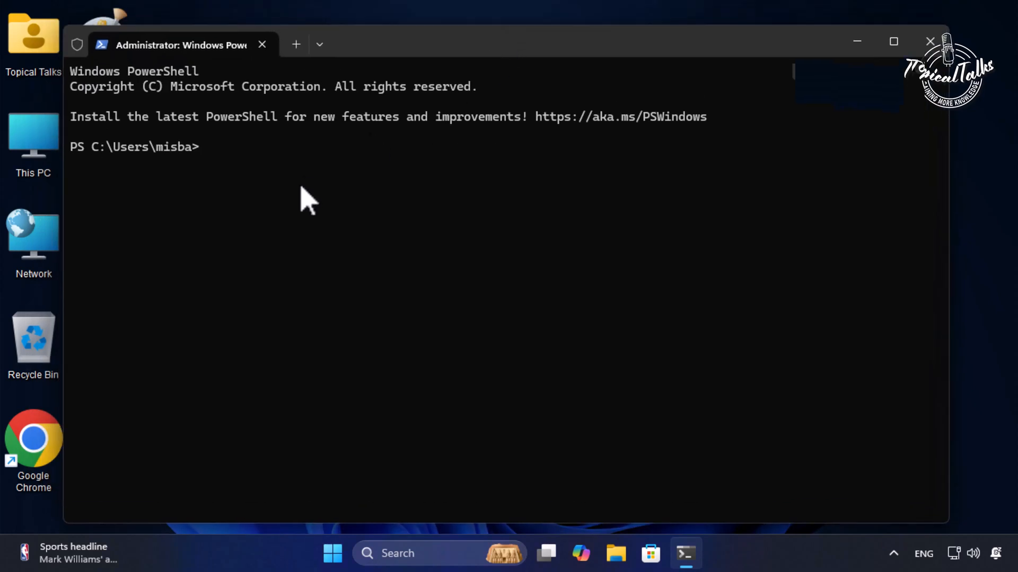
{"action": "type", "text": "reg.exe delete \"HKCU\\Software\\Classes\\CLSID\\{86ca1aa0-34aa-4e8b-a509-50c905bae2a2}\" /f"}
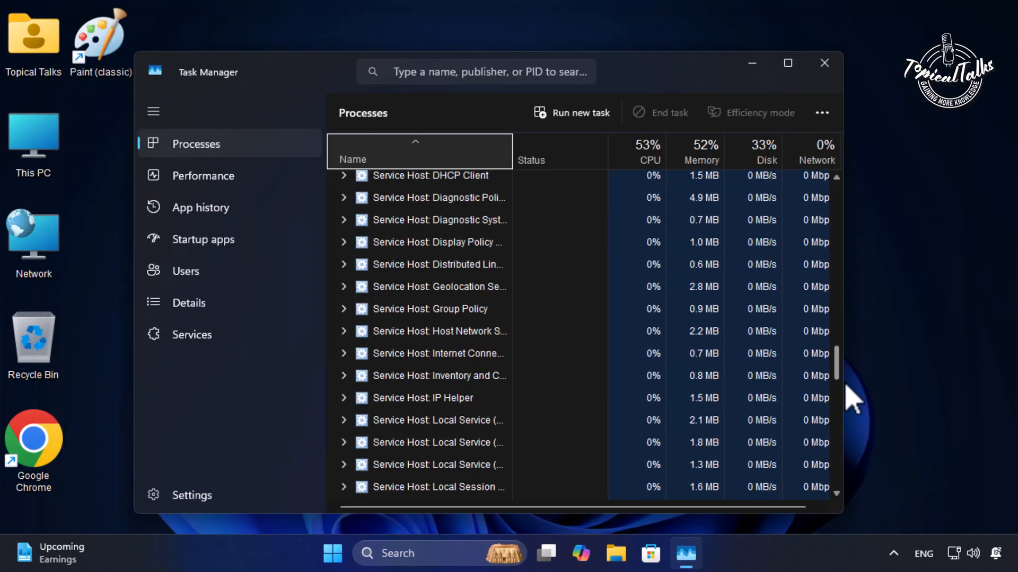
Reveal the Restart option for the Windows Explorer process in Task Manager.
{"action": "right_click", "coordinate": [412, 377]}
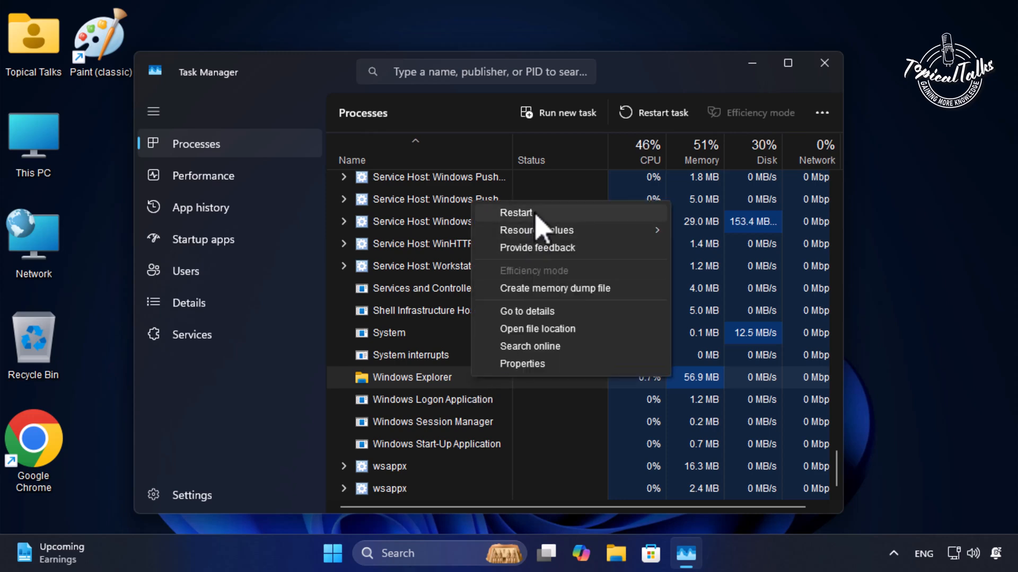